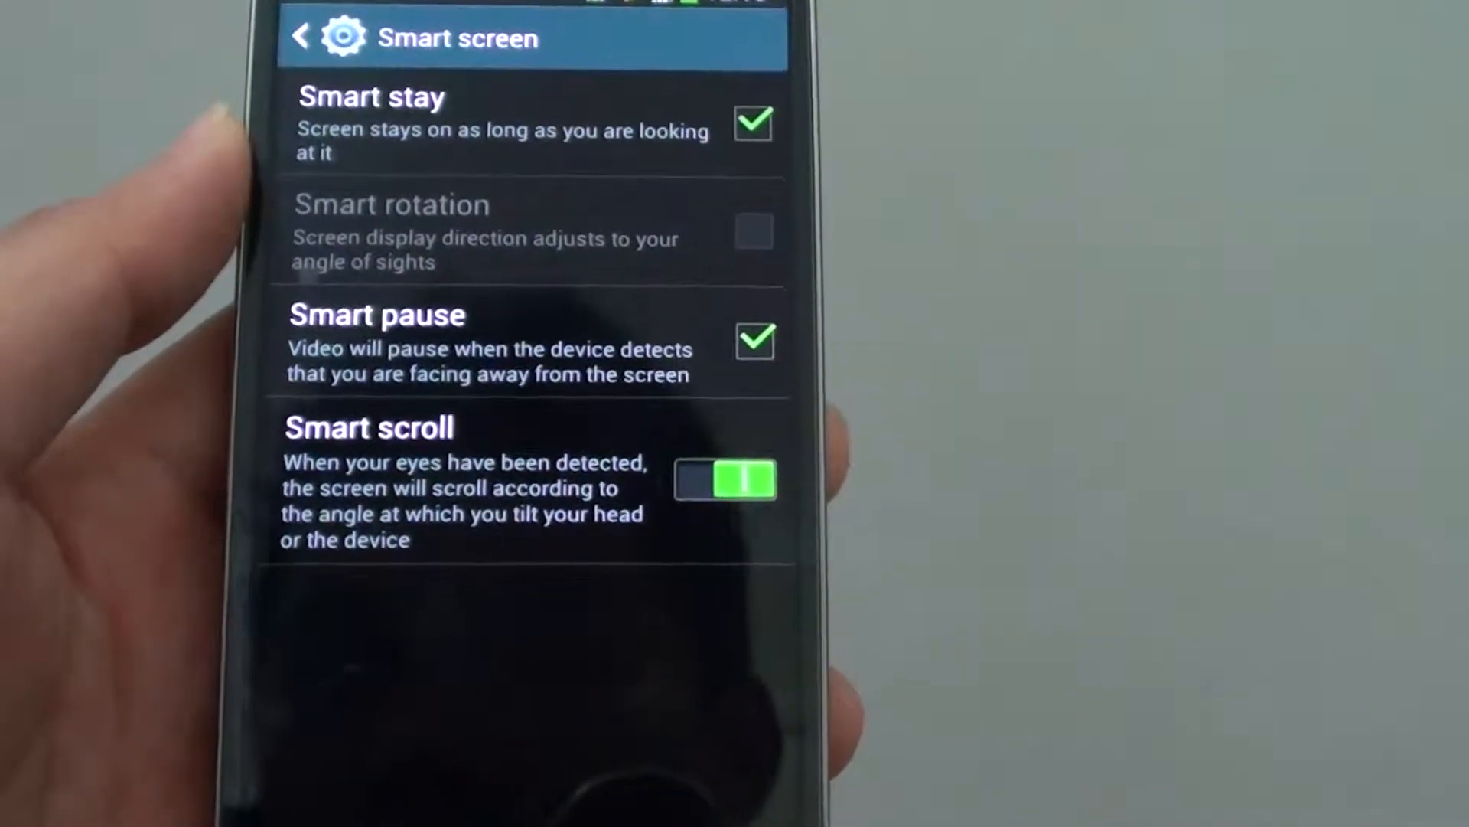
Turn on the Smart scroll switch in Smart screen, next to Smart stay and Smart pause.
click(726, 480)
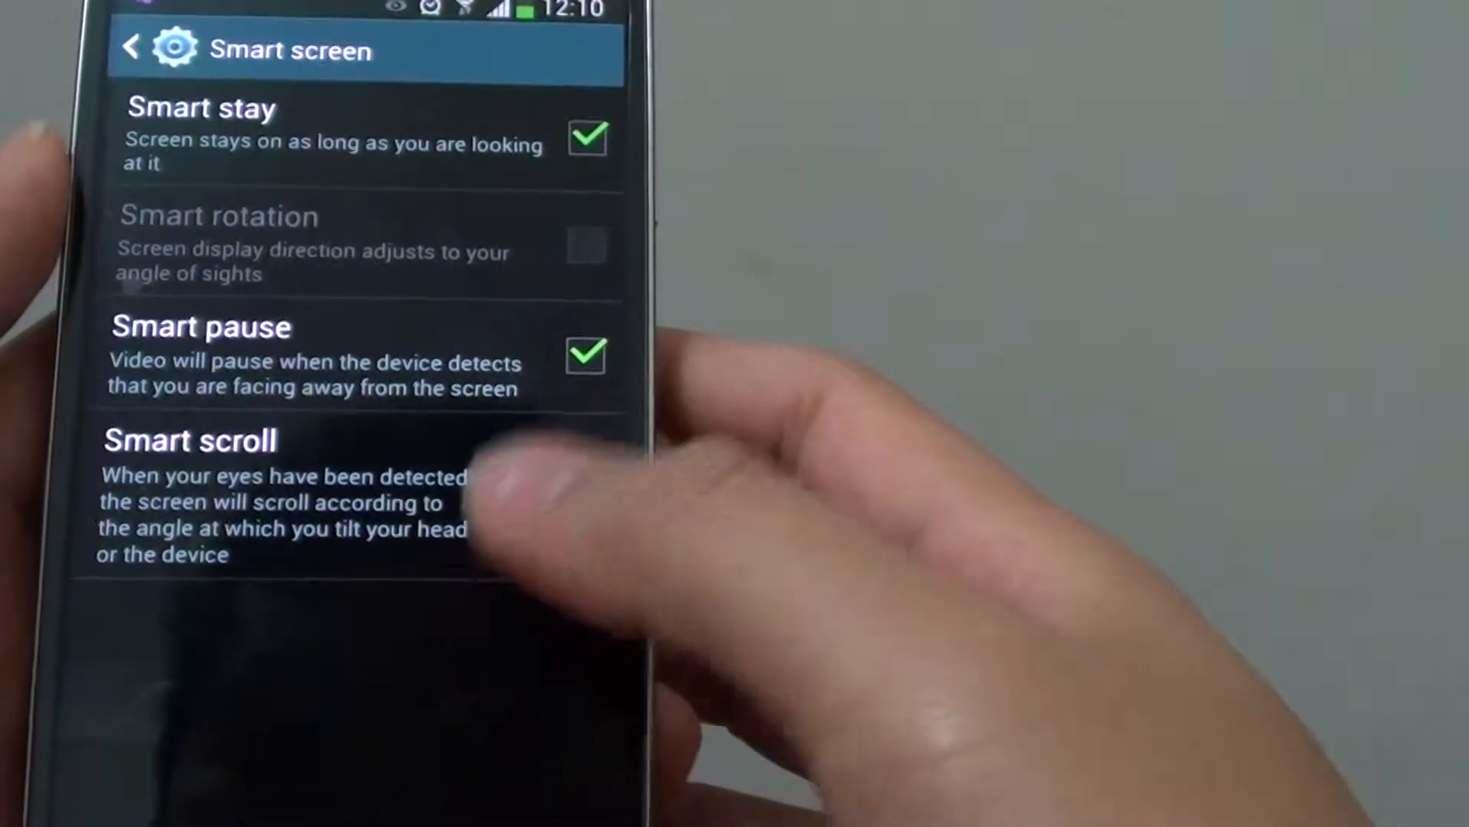
click(532, 454)
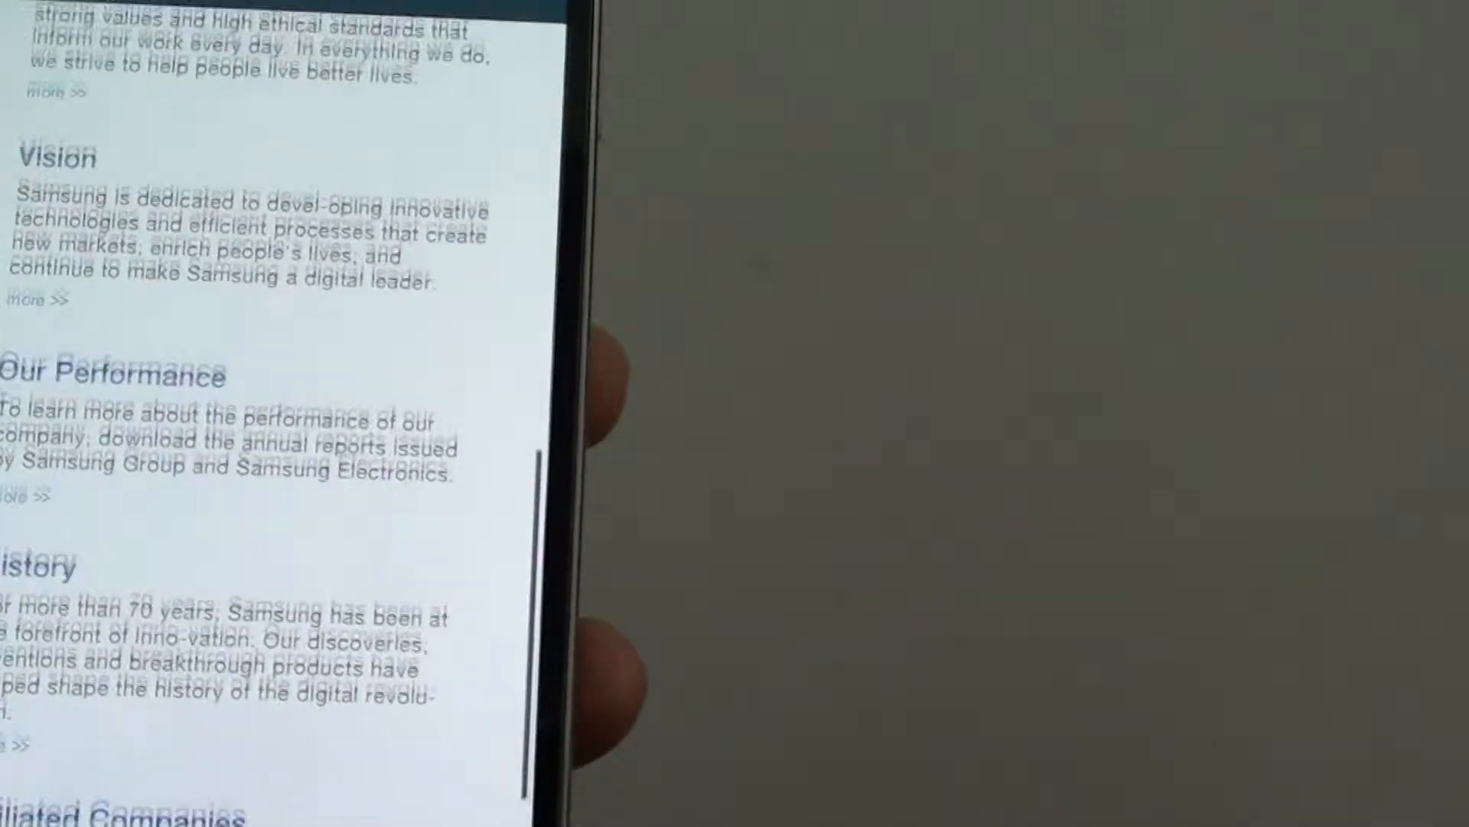
Scroll the samsung.com corporate profile through Vision, Our Performance and History.
scroll(up, 3)
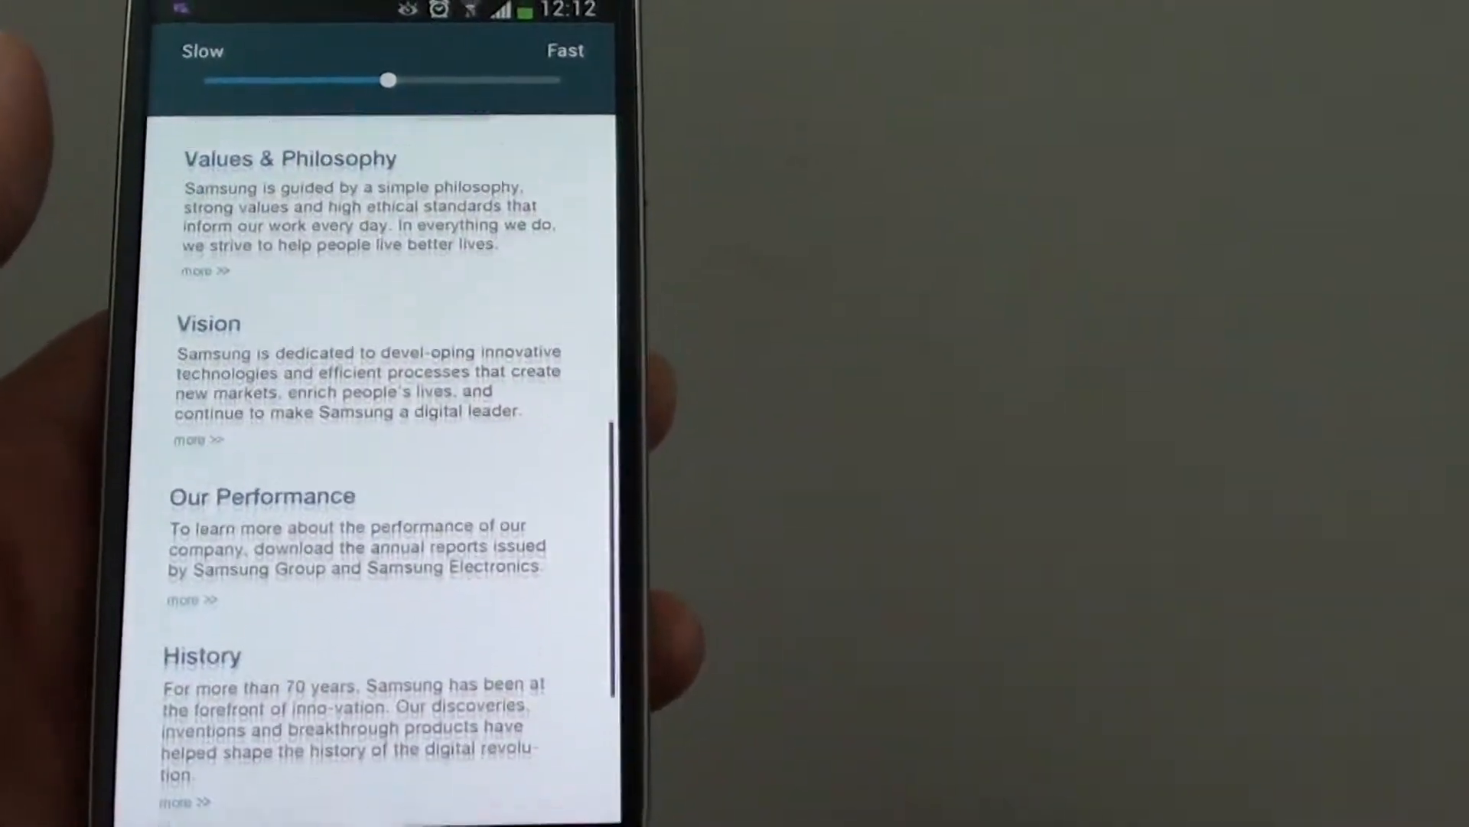
Scroll samsung.com back up to the Welcome to Samsung heading.
scroll(up, 3)
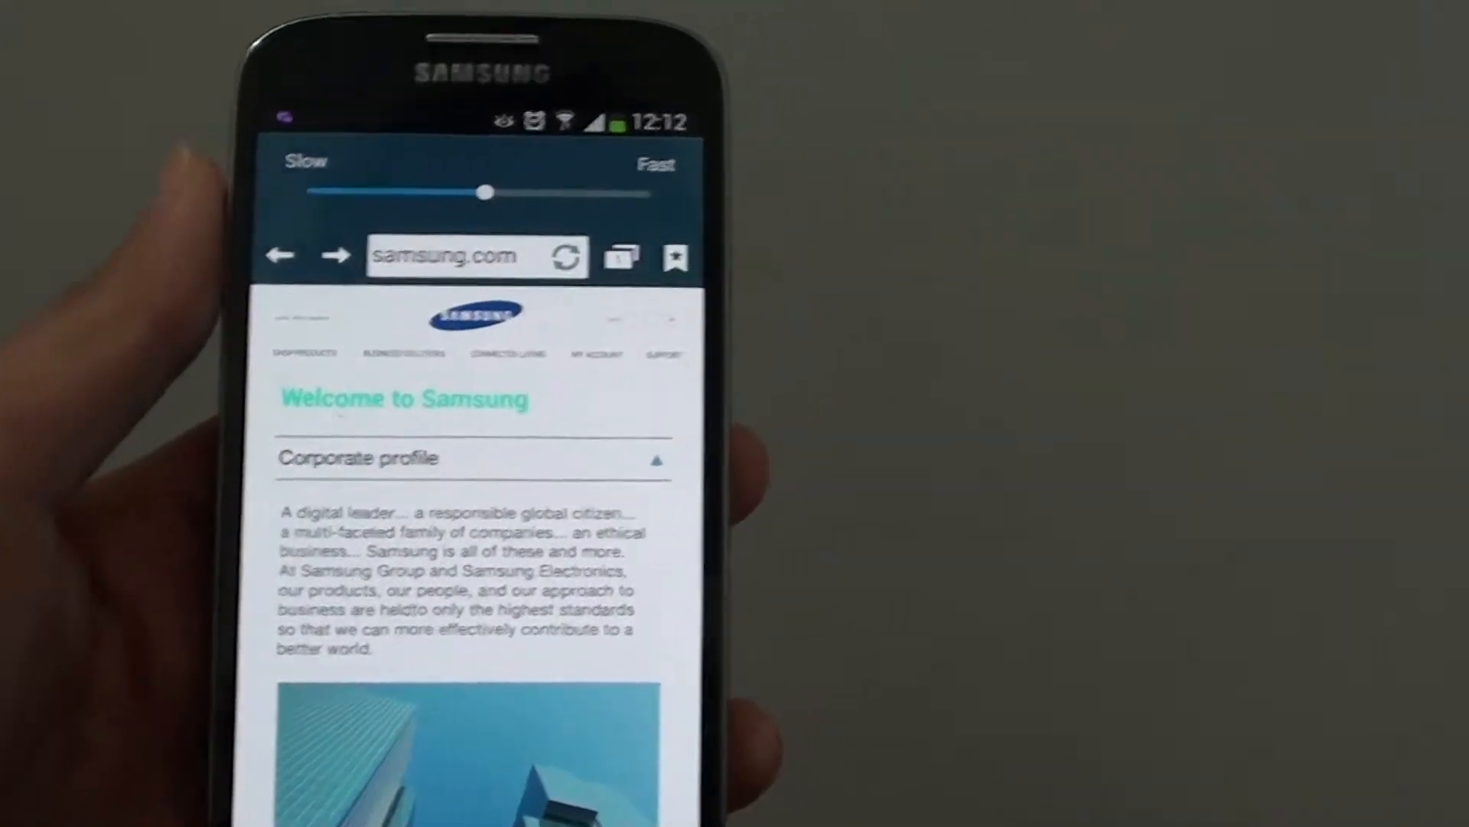
Set the Smart scroll speed slider to Fast and scroll down to Affiliated Companies.
scroll(down, 3)
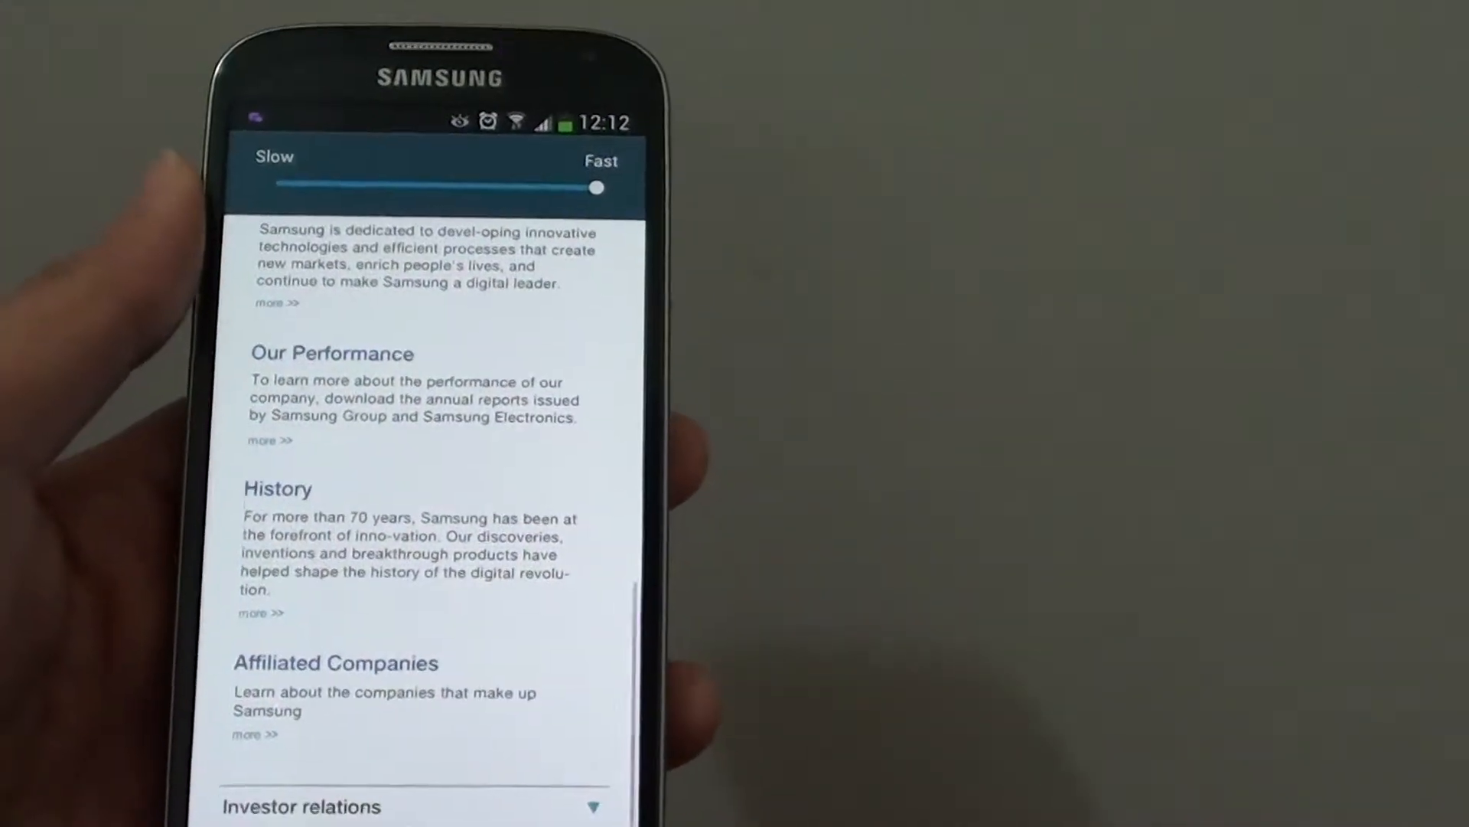
scroll(up, 3)
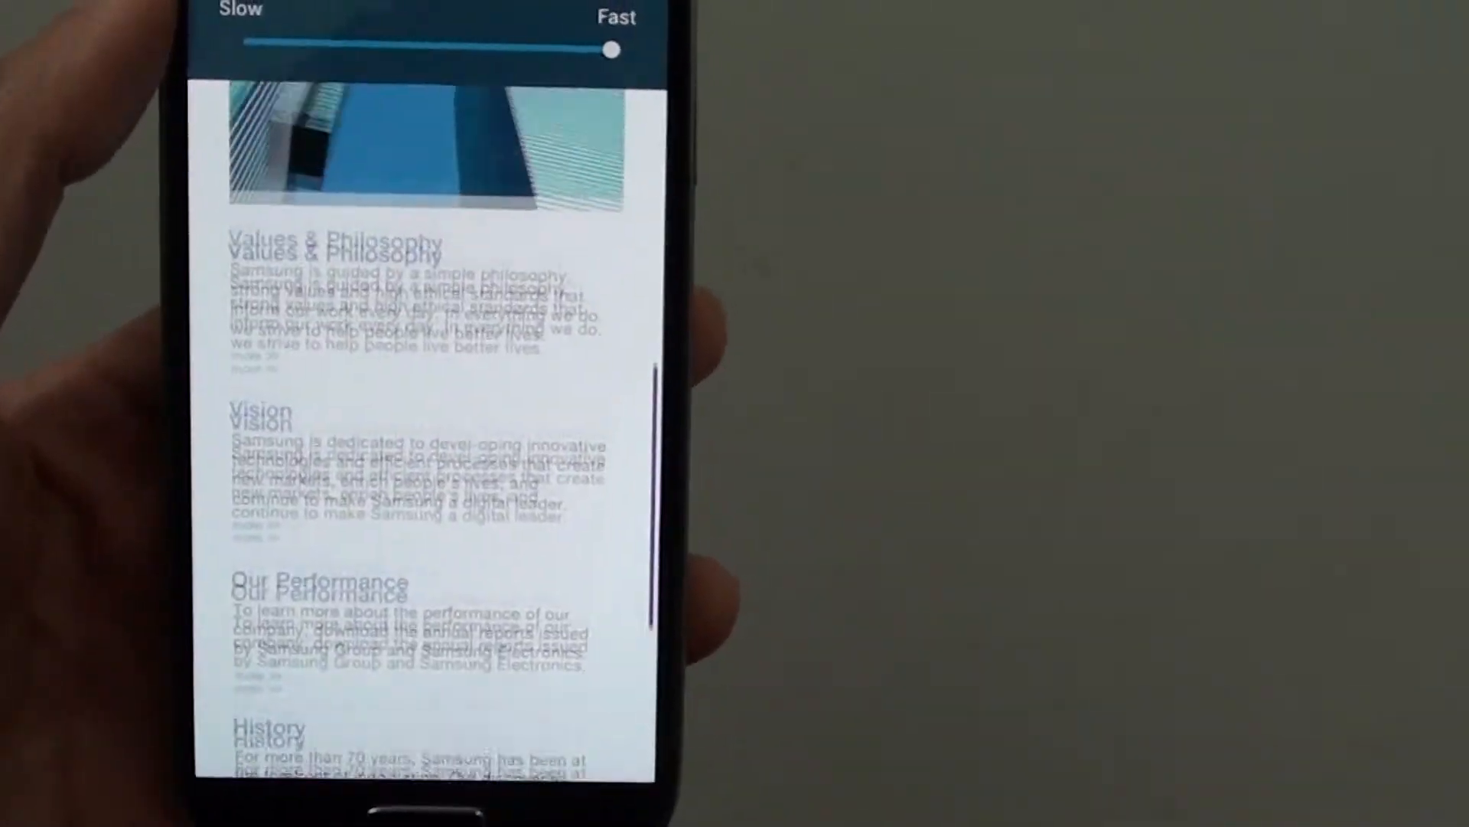